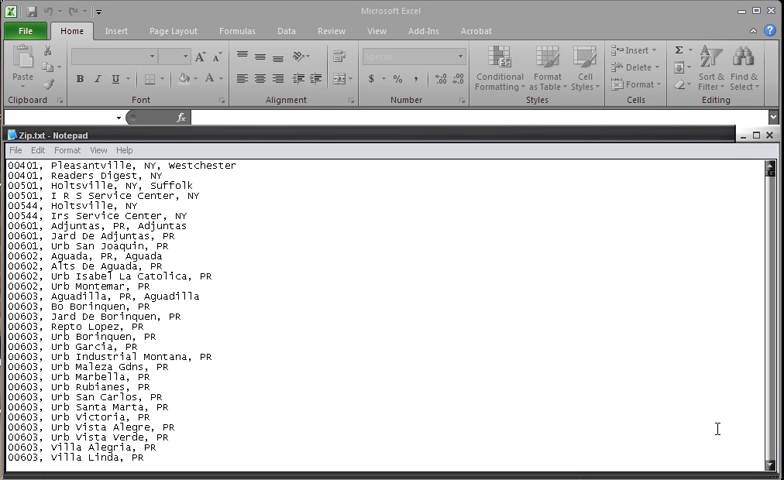
mouse_move(668, 274)
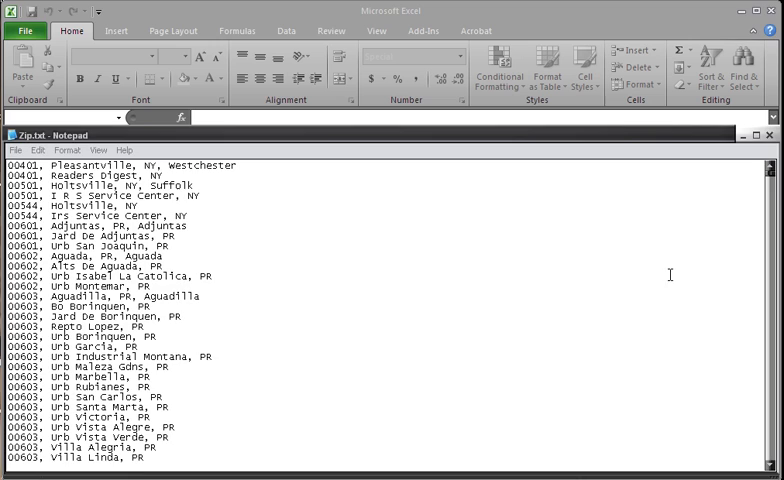
Step: Import Zip.txt as Delimited data split at commas into zip, city, state and county columns
click(768, 136)
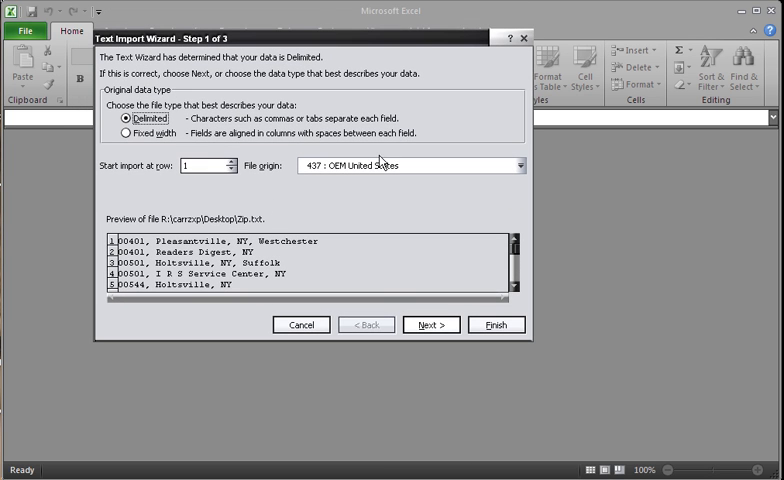
mouse_move(144, 148)
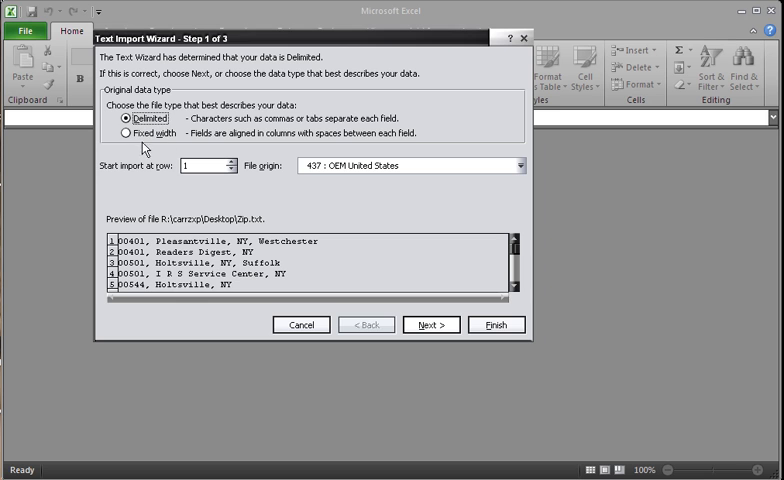
click(124, 132)
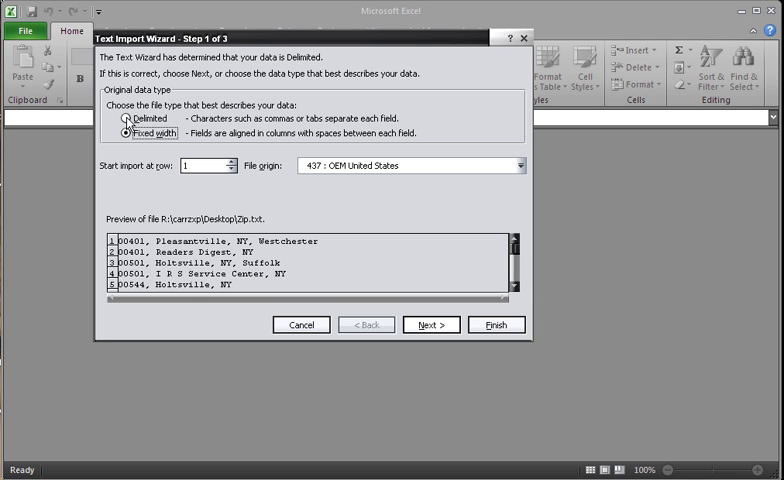
click(122, 118)
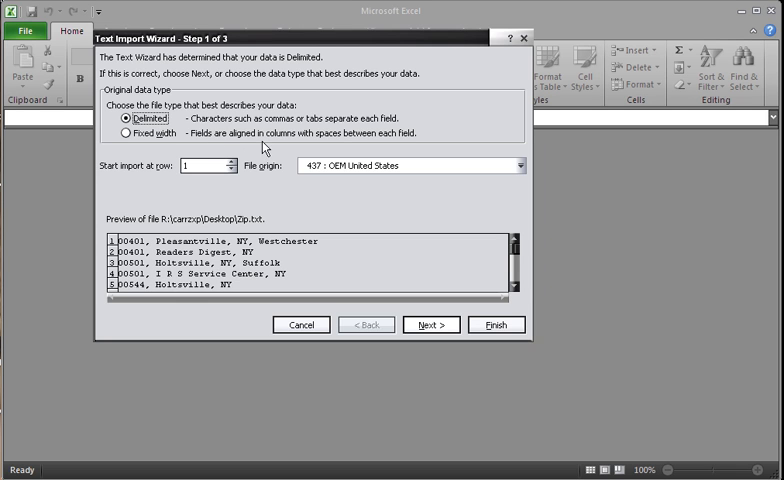
mouse_move(304, 130)
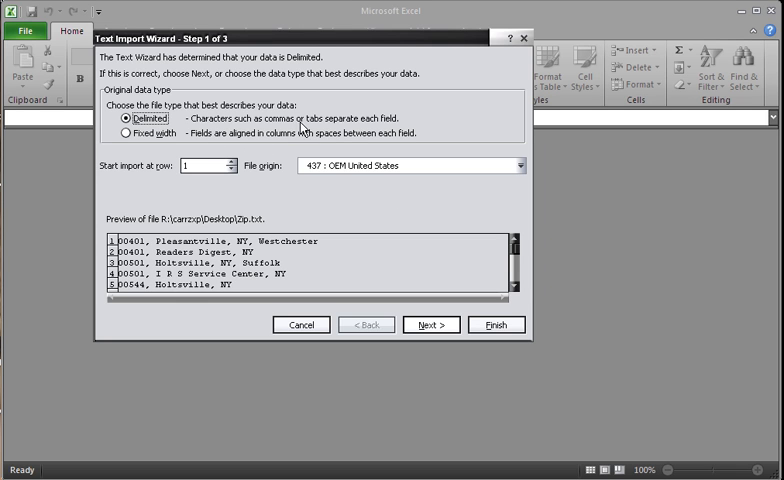
mouse_move(326, 222)
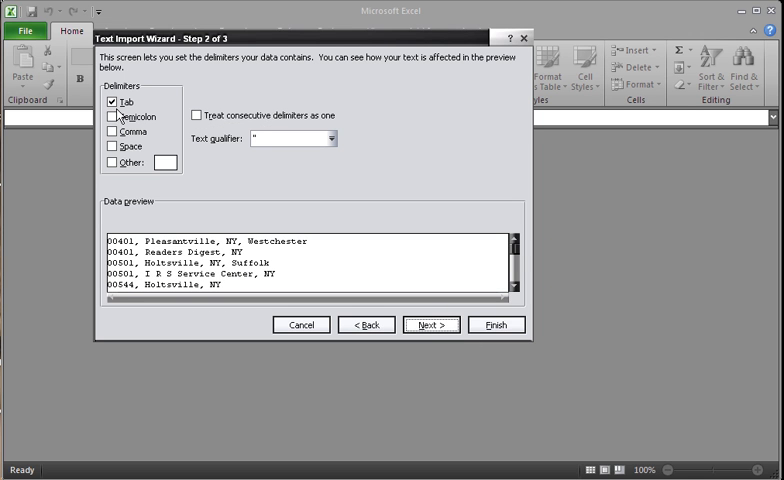
click(108, 132)
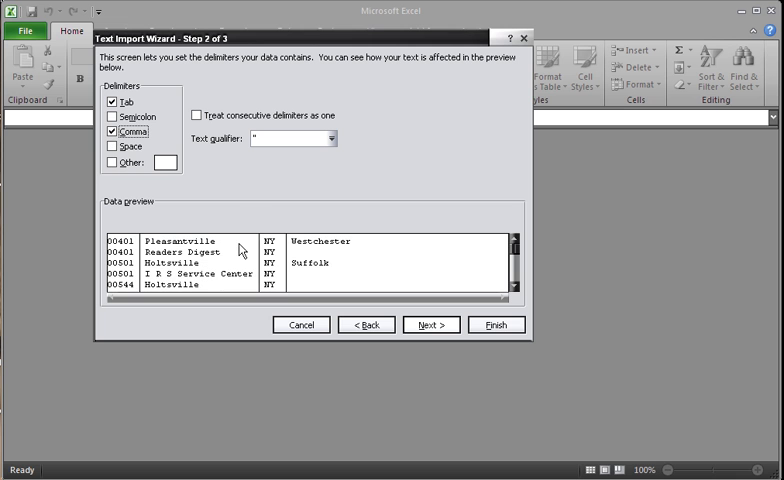
mouse_move(144, 264)
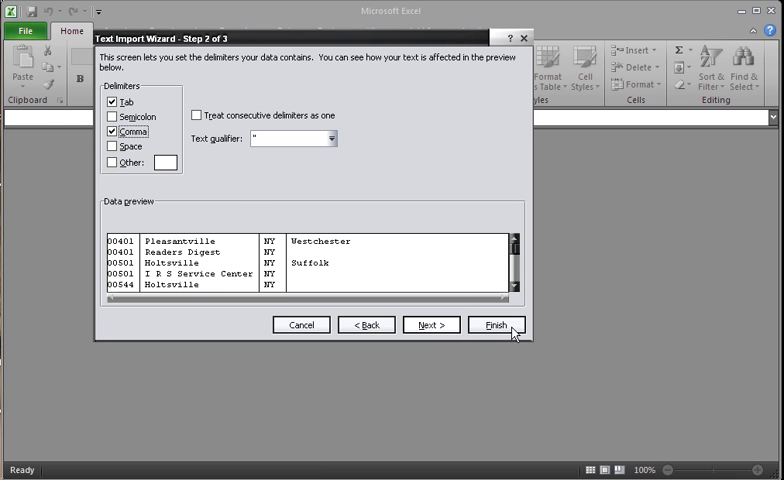
click(496, 324)
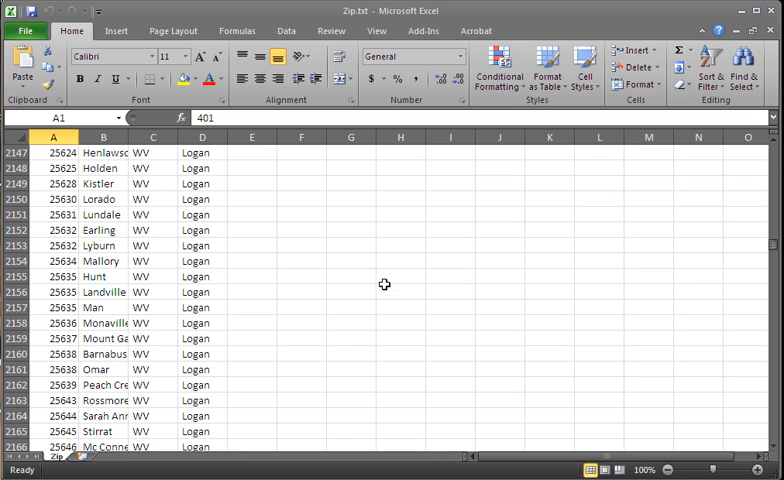
scroll(up, 3)
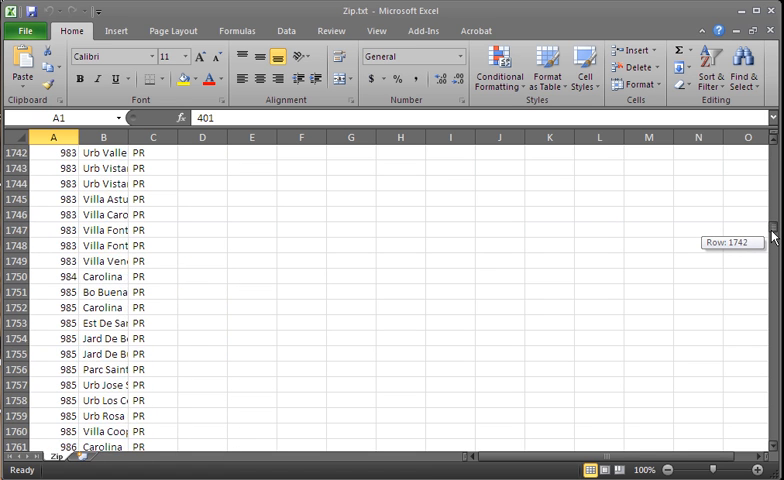
scroll(down, 3)
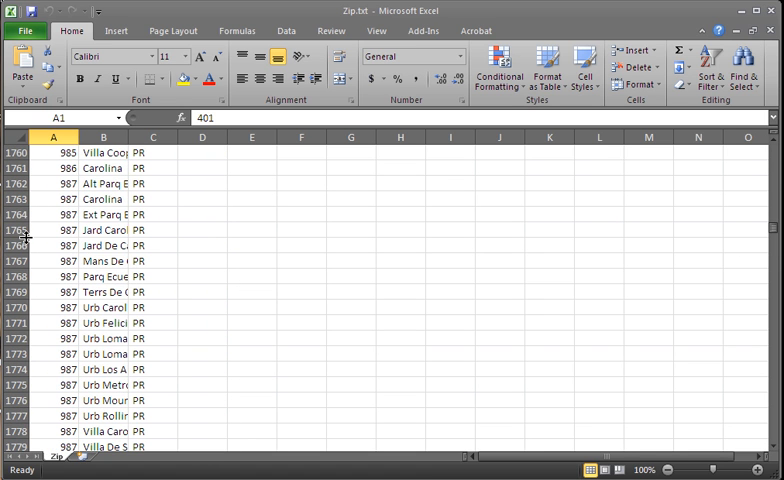
scroll(down, 3)
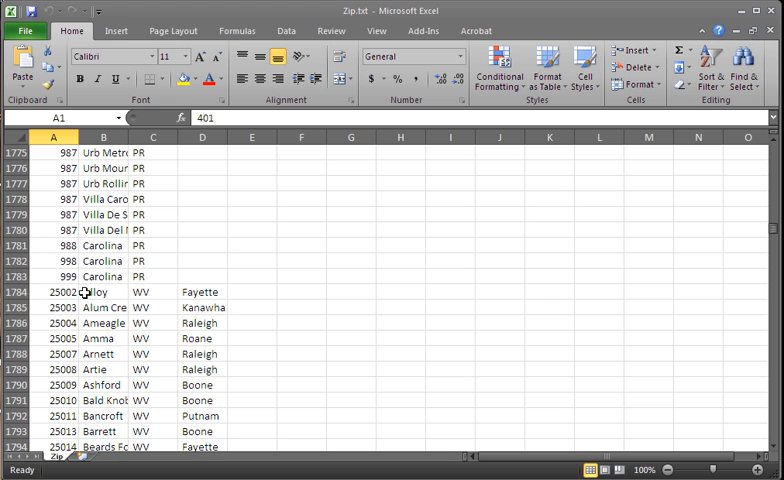
mouse_move(40, 292)
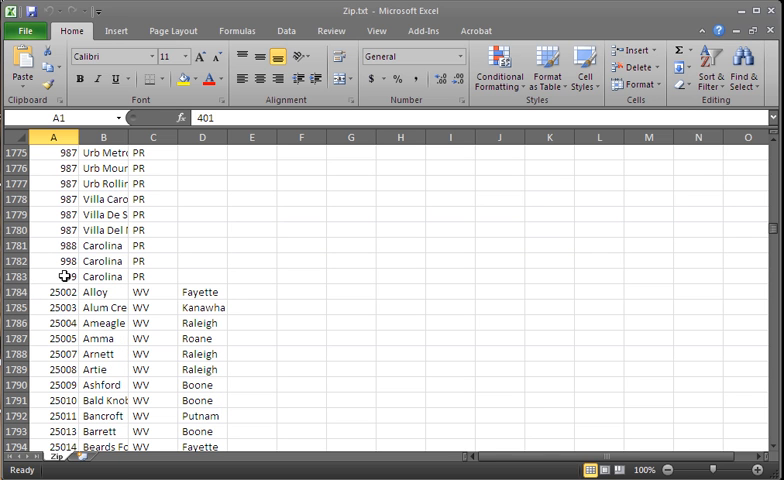
mouse_move(236, 276)
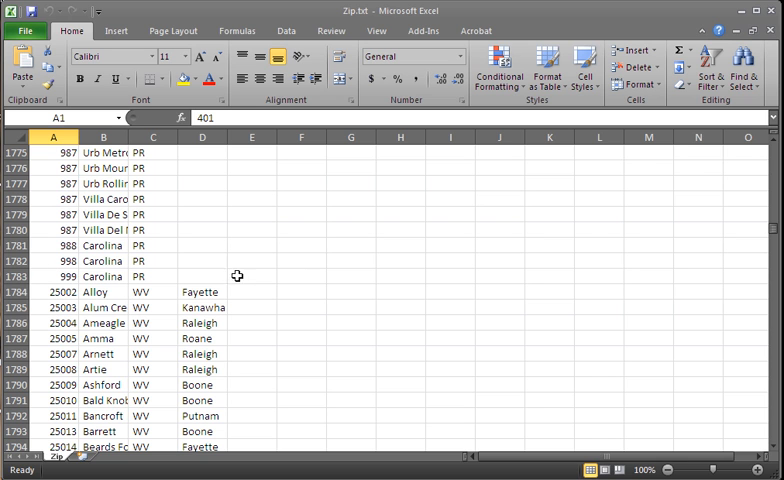
scroll(up, 3)
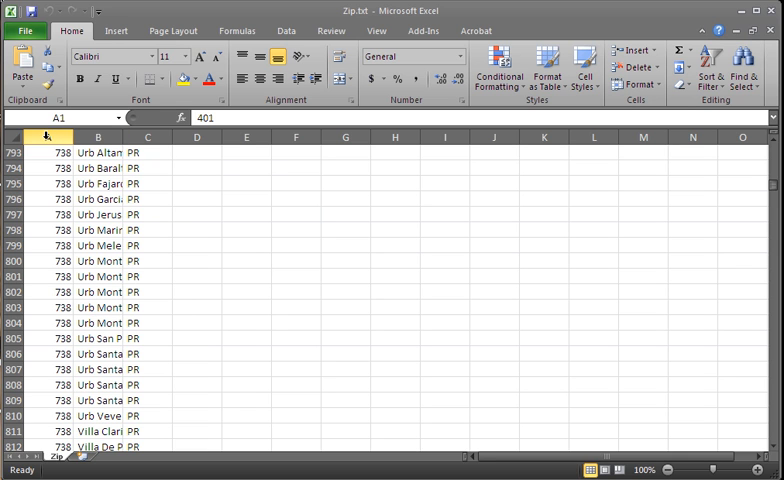
Step: Apply the Special Zip Code format to column A so leading zeros like 00738 reappear
right_click(44, 136)
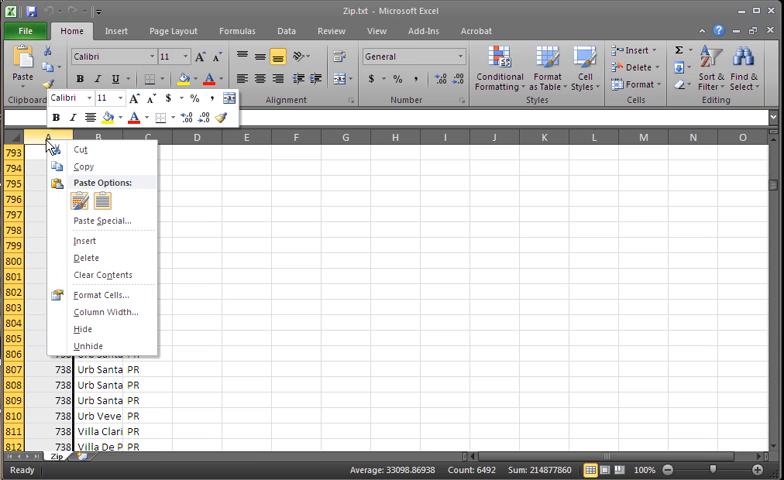
mouse_move(100, 296)
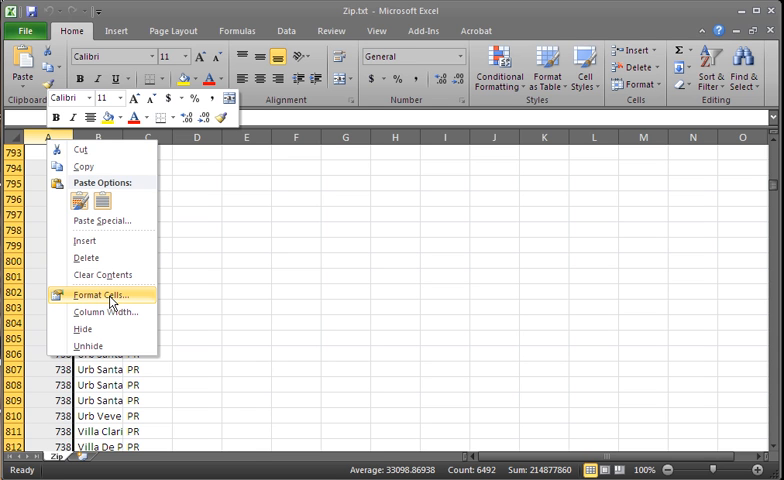
click(104, 296)
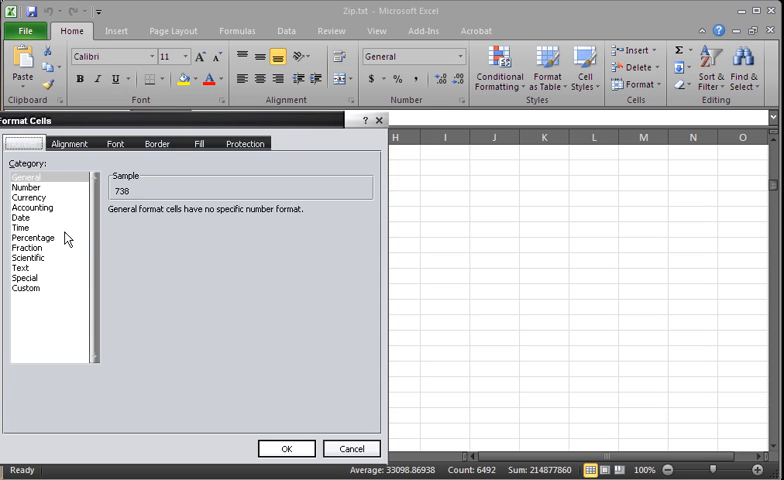
click(24, 278)
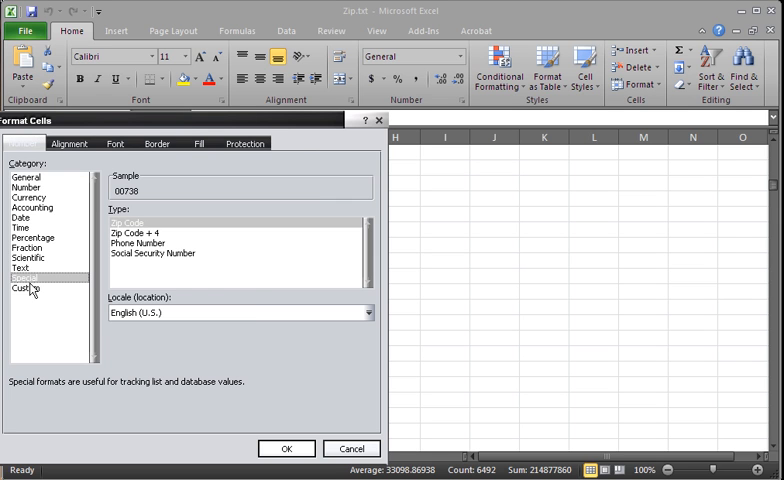
mouse_move(136, 232)
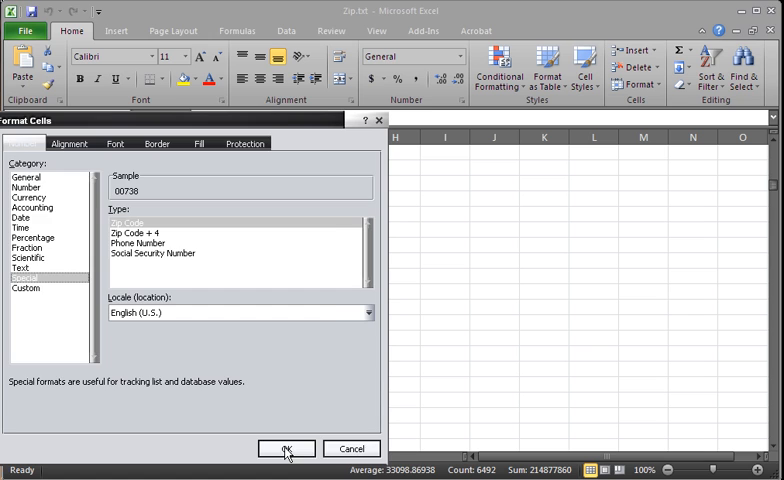
click(286, 448)
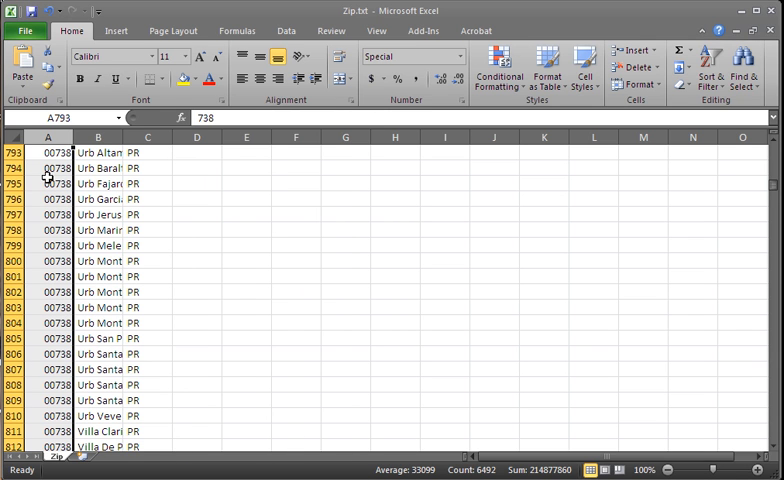
mouse_move(50, 156)
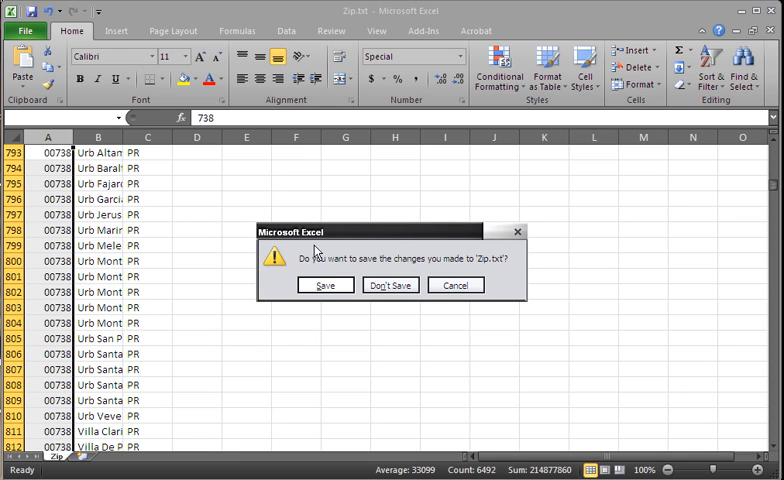
Step: Discard changes and re-import Zip.txt as Delimited data split at commas
click(390, 284)
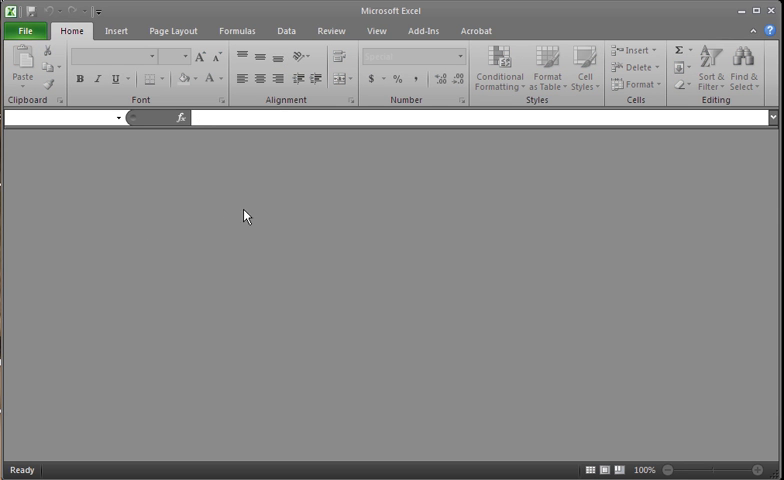
mouse_move(210, 232)
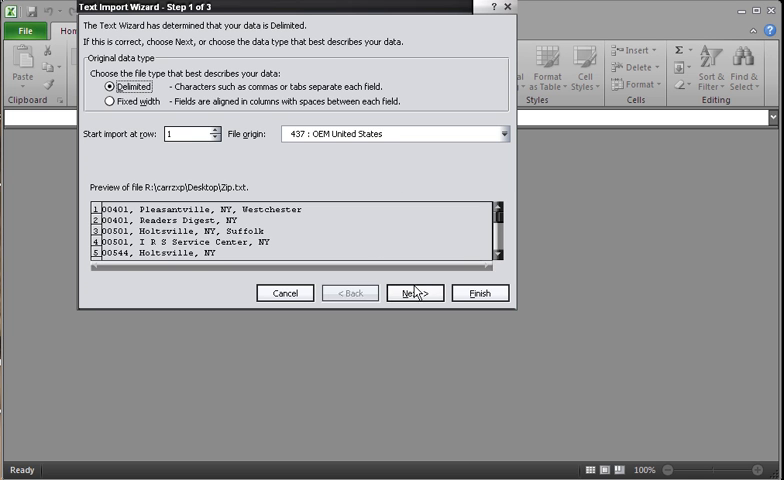
click(414, 292)
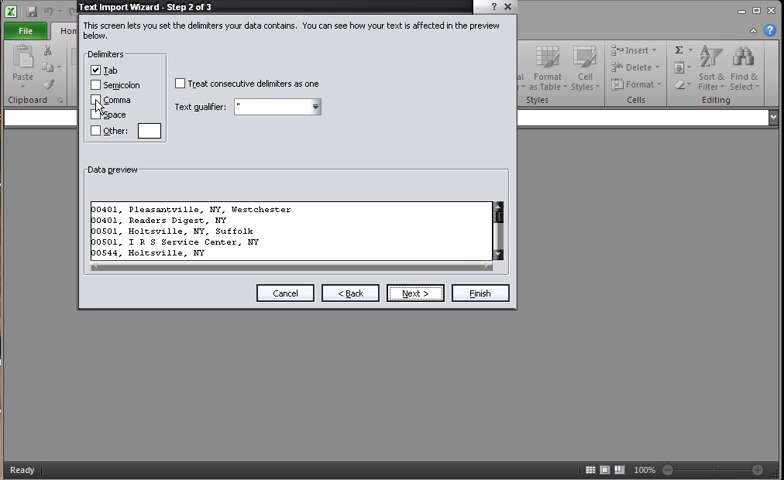
click(96, 100)
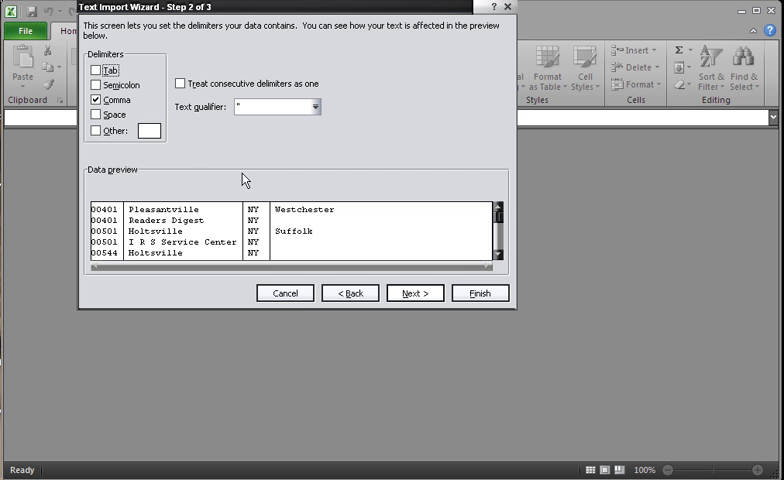
mouse_move(414, 252)
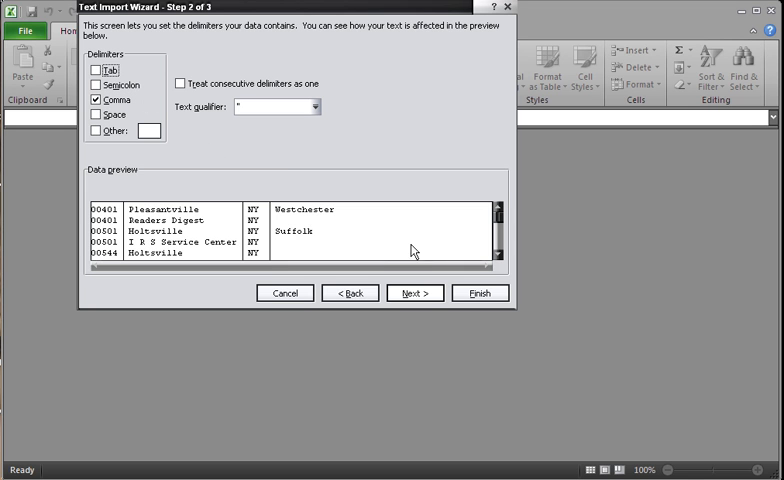
click(480, 292)
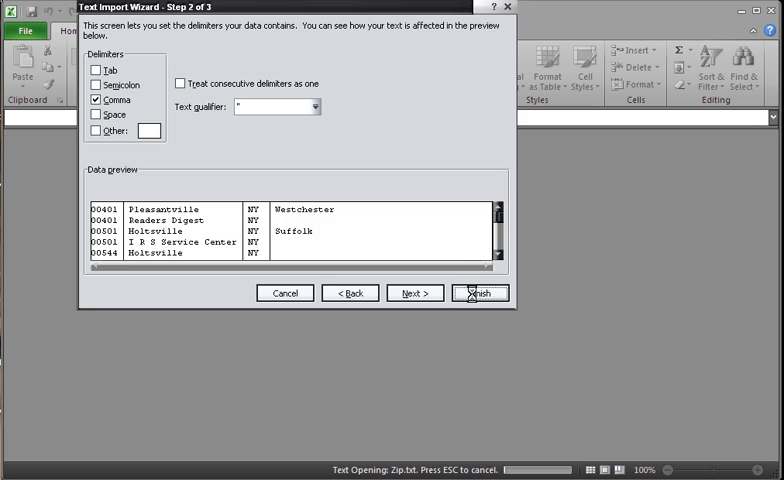
click(480, 292)
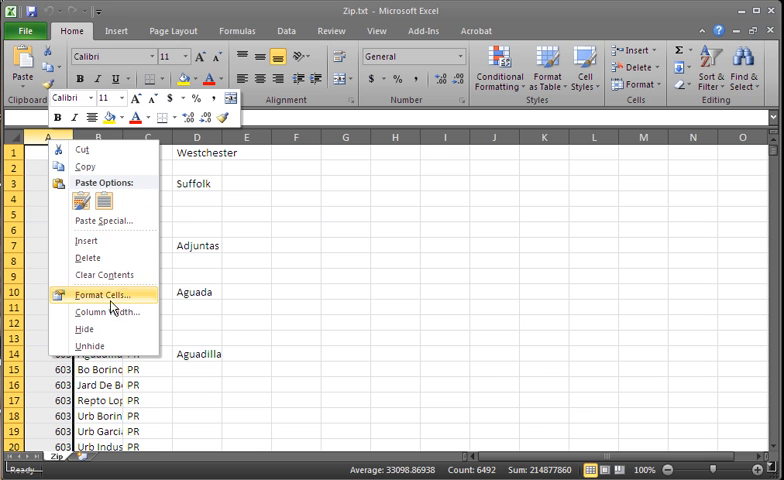
Step: Apply the Special Zip Code format to column A so codes like 00401 keep leading zeros
click(100, 294)
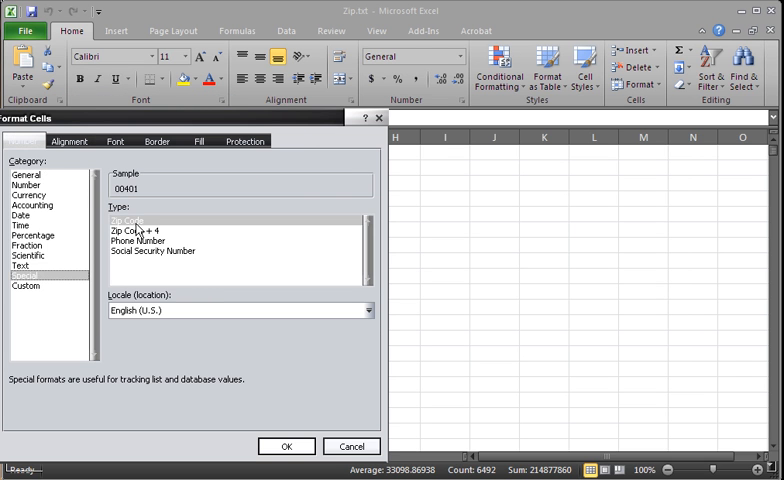
mouse_move(292, 292)
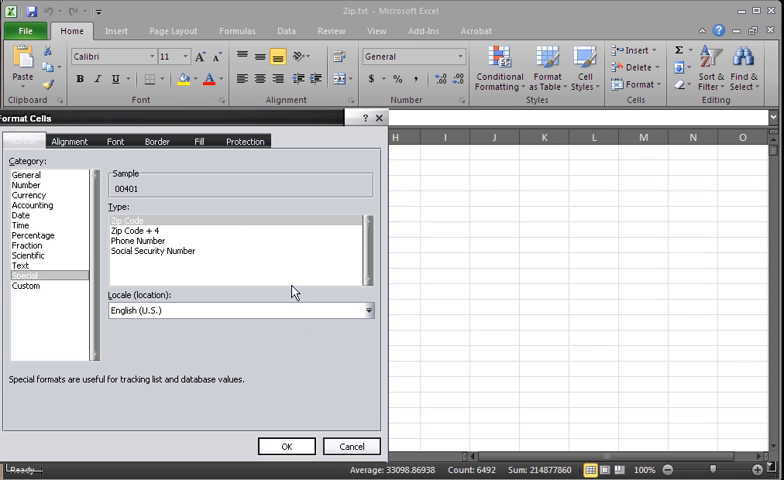
click(286, 446)
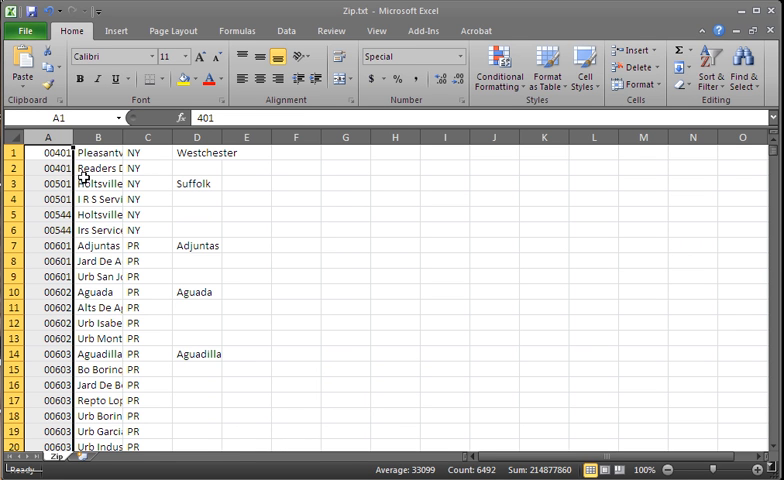
mouse_move(268, 284)
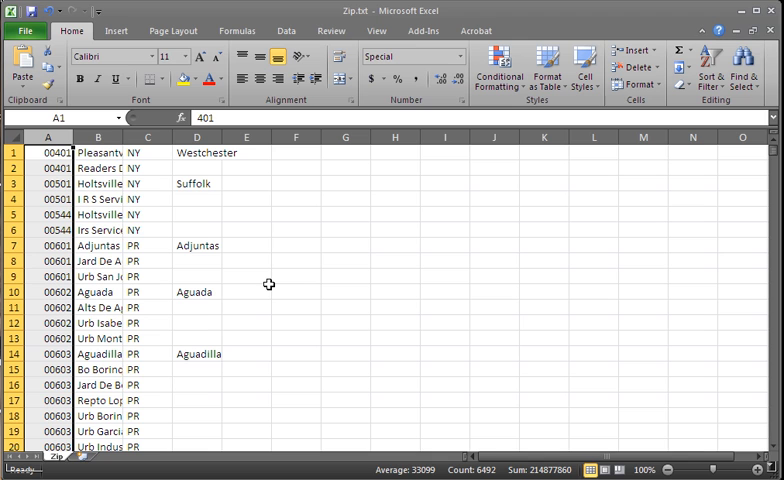